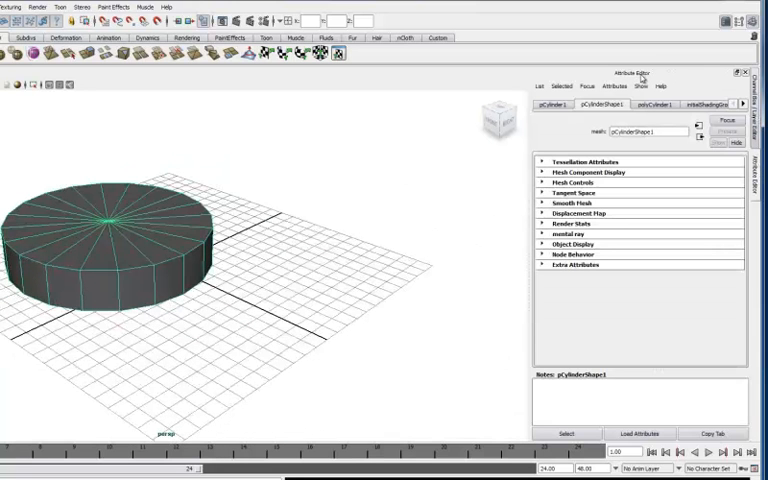
On the pCylinder1 transform attributes, set Translate to 0, 4, 0
click(551, 104)
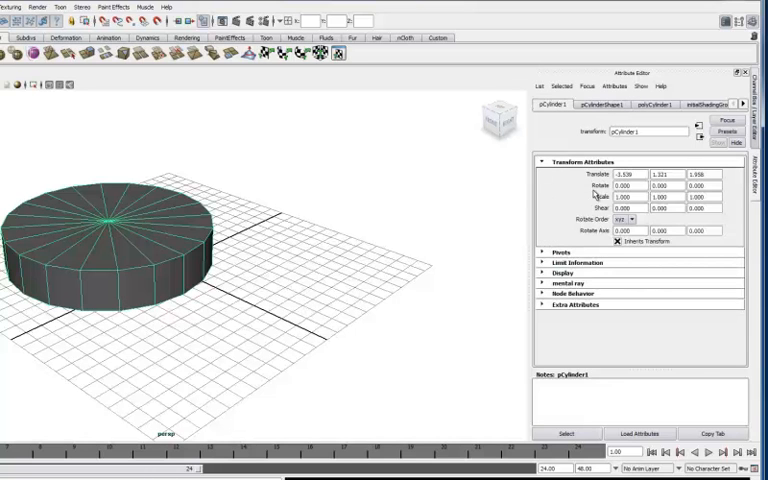
triple_click(631, 175)
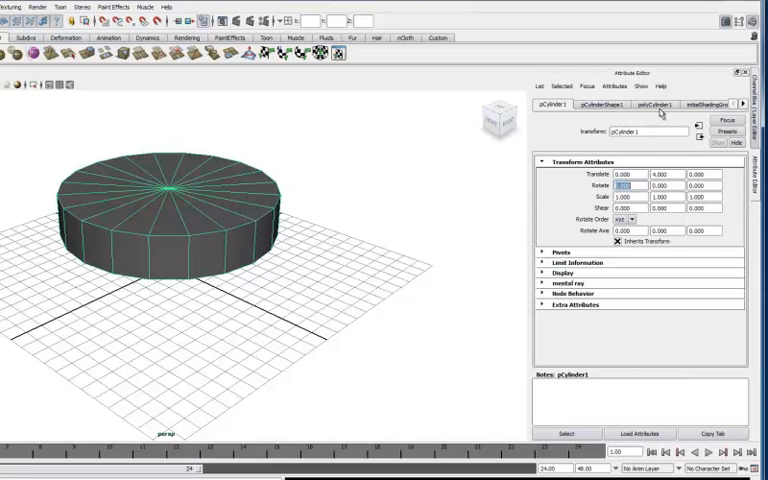
On the polyCylinder1 attributes (radius 8.392), drag Height up to about 6
click(650, 104)
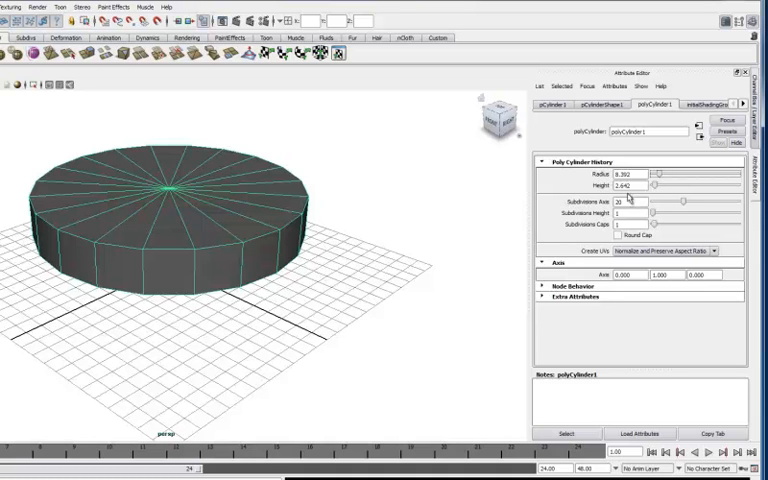
drag(648, 186, 668, 186)
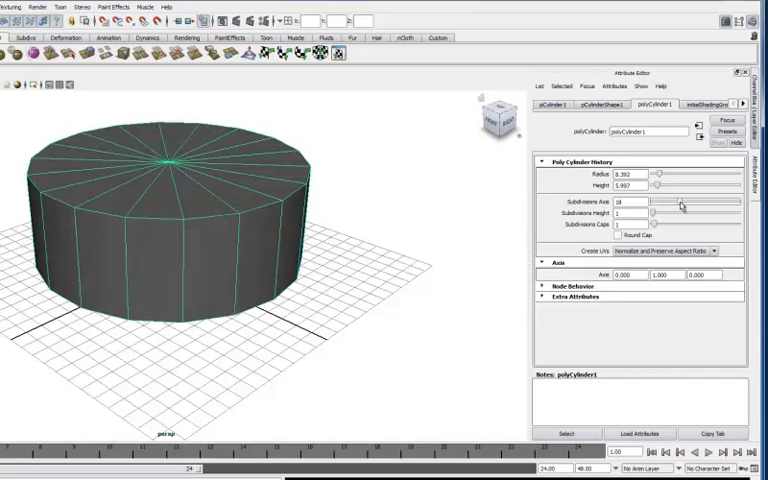
Try 8 axis subdivisions then restore 20, and raise height subdivisions toward 10
drag(680, 201, 655, 201)
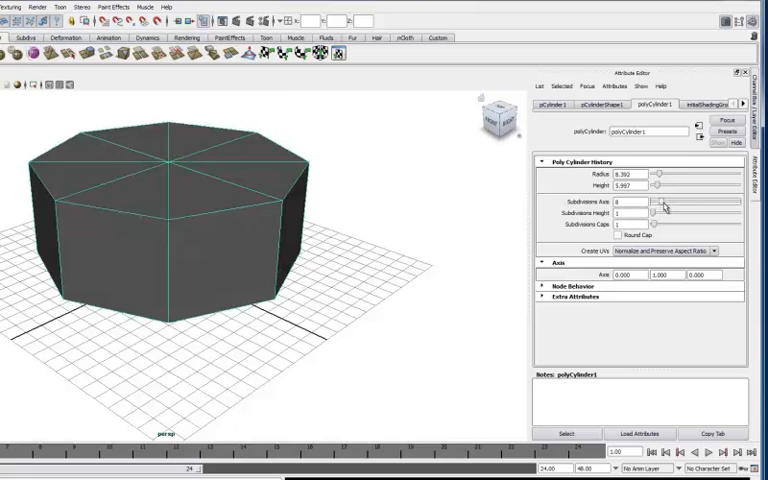
drag(660, 206, 685, 206)
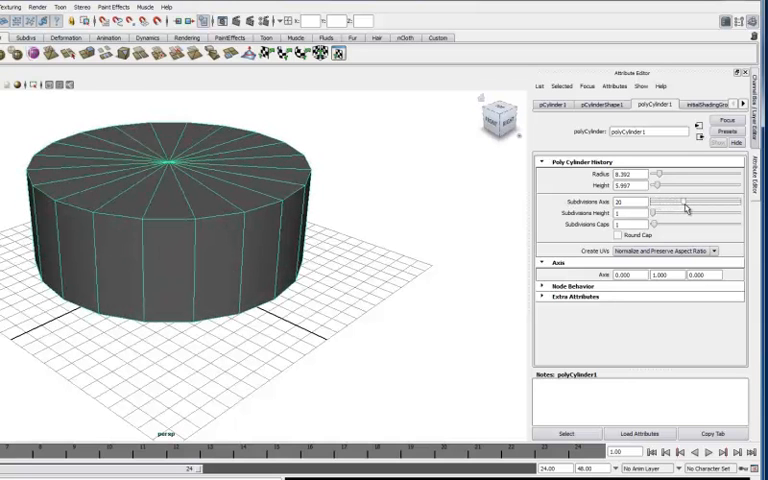
drag(685, 202, 675, 202)
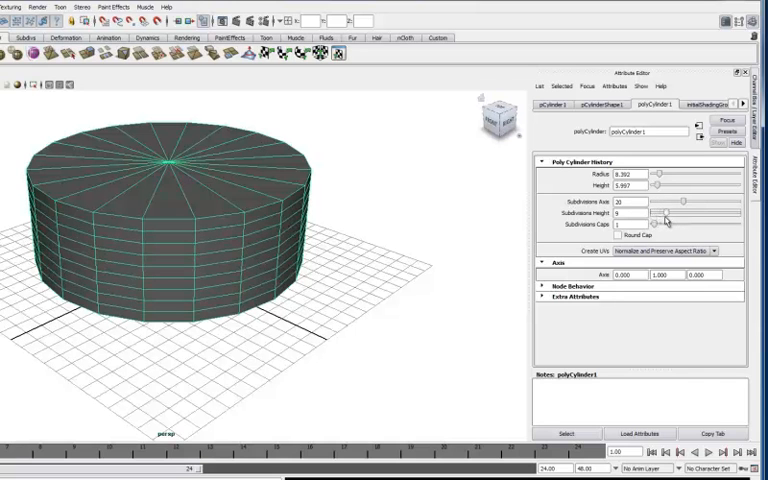
click(668, 226)
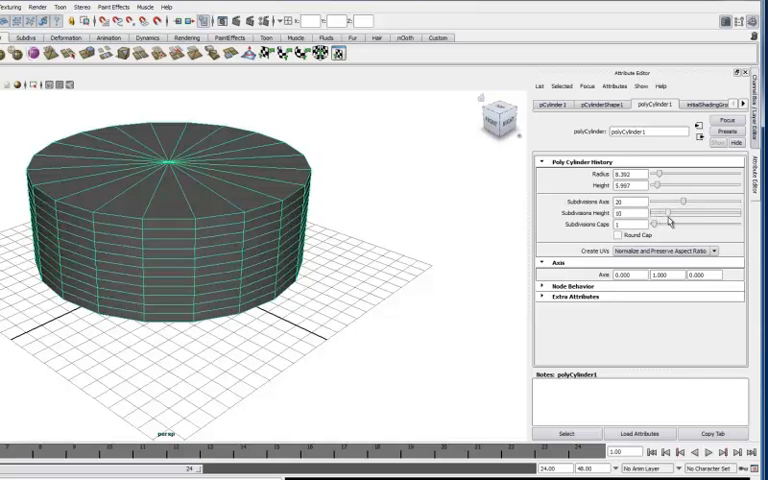
triple_click(630, 214)
text(1)
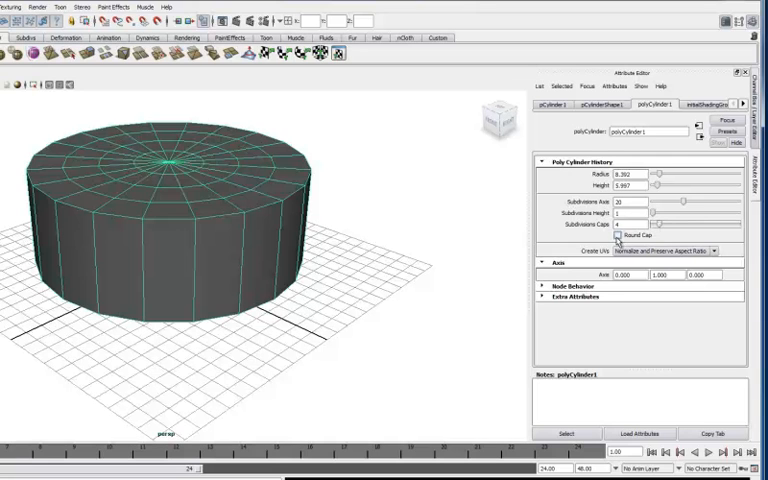
Turn on Round Cap so the 4-subdivision caps bulge into a rounded capsule
click(602, 234)
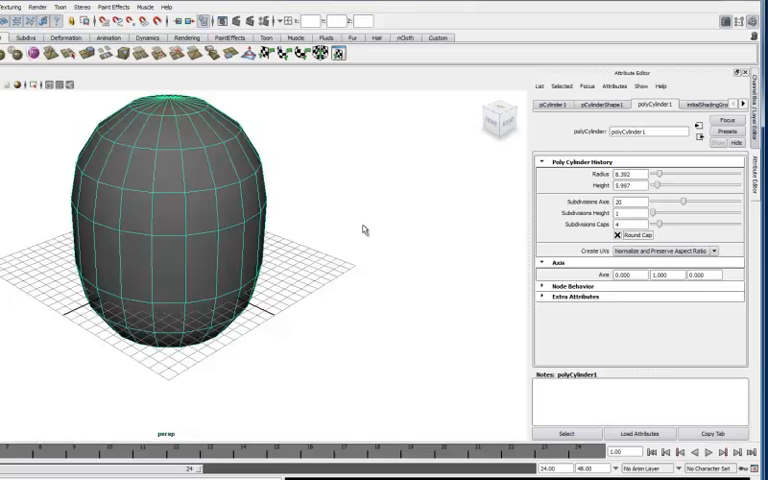
mouse_move(145, 182)
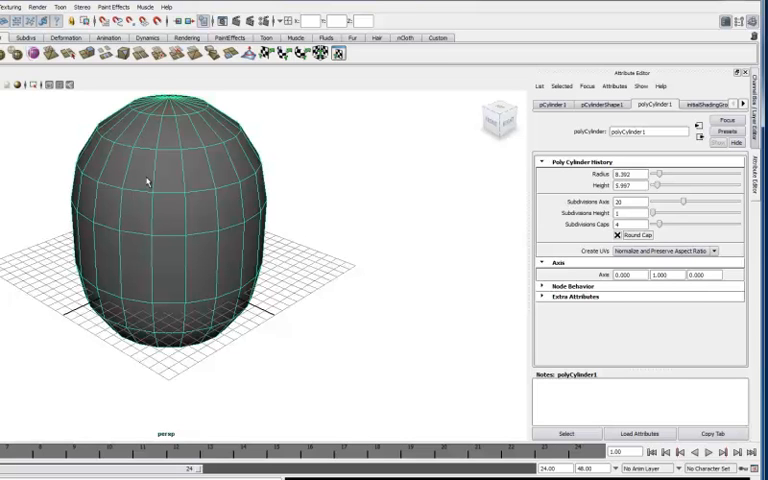
mouse_move(435, 294)
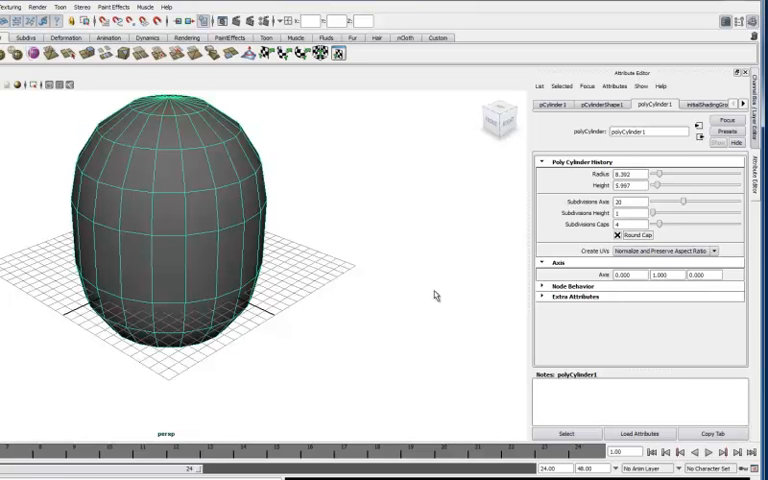
mouse_move(573, 267)
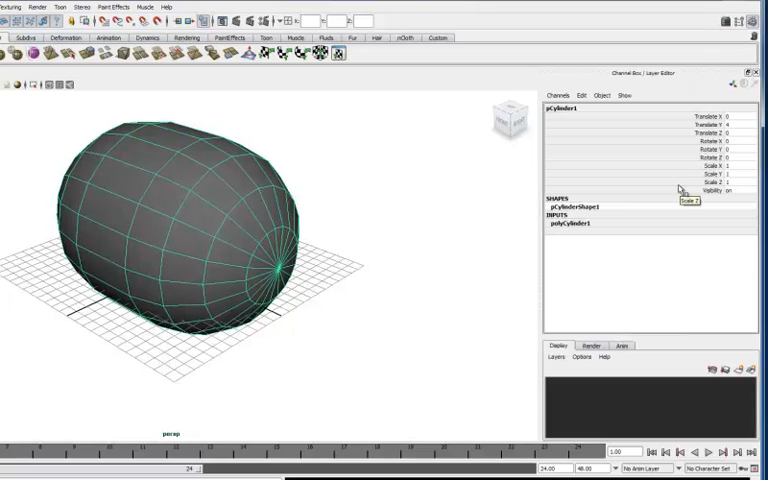
mouse_move(730, 22)
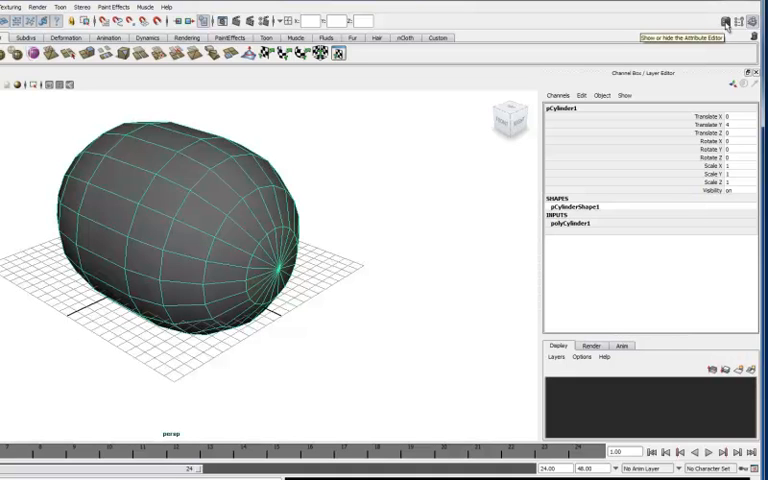